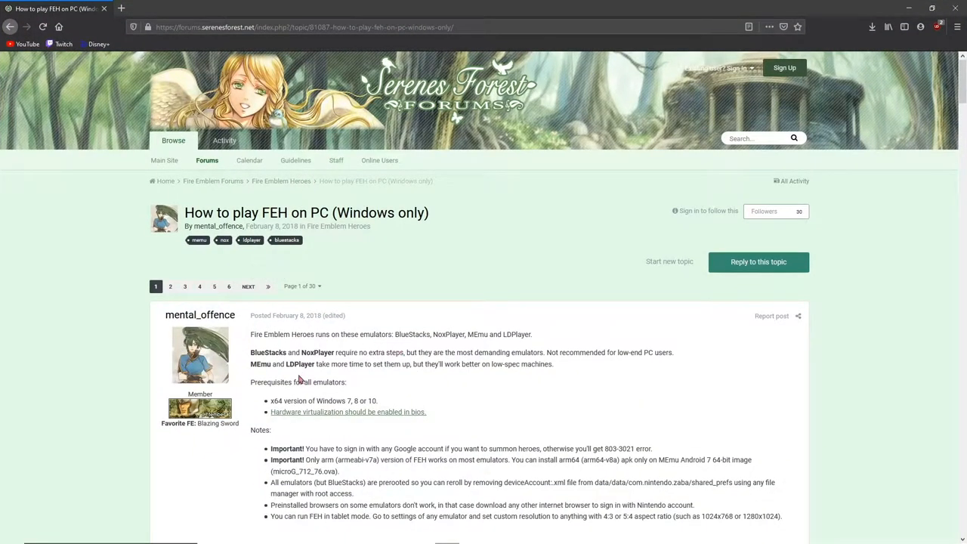
Download the MEmu 7.1.2 setup file from Google Drive despite the scan warning.
scroll(down, 3)
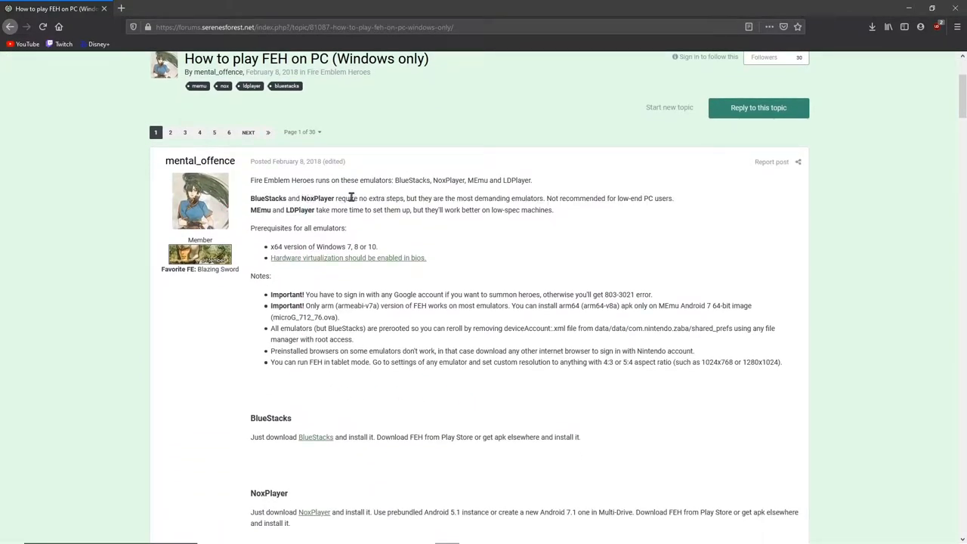
mouse_move(257, 198)
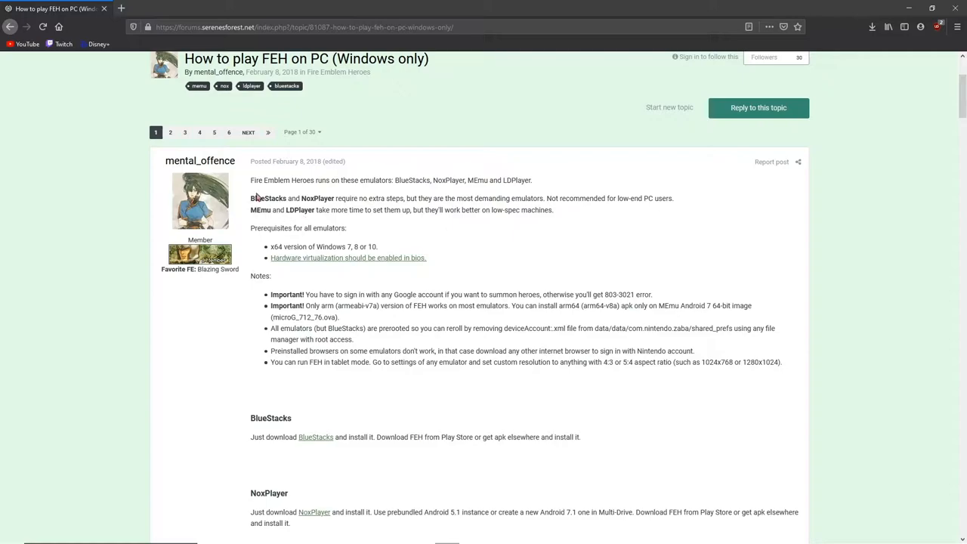
drag(250, 198, 334, 198)
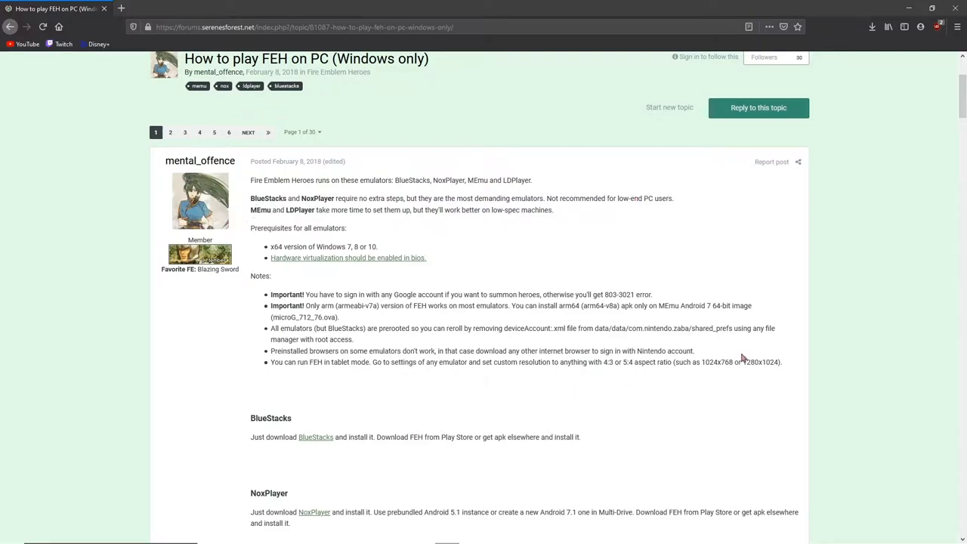
scroll(down, 3)
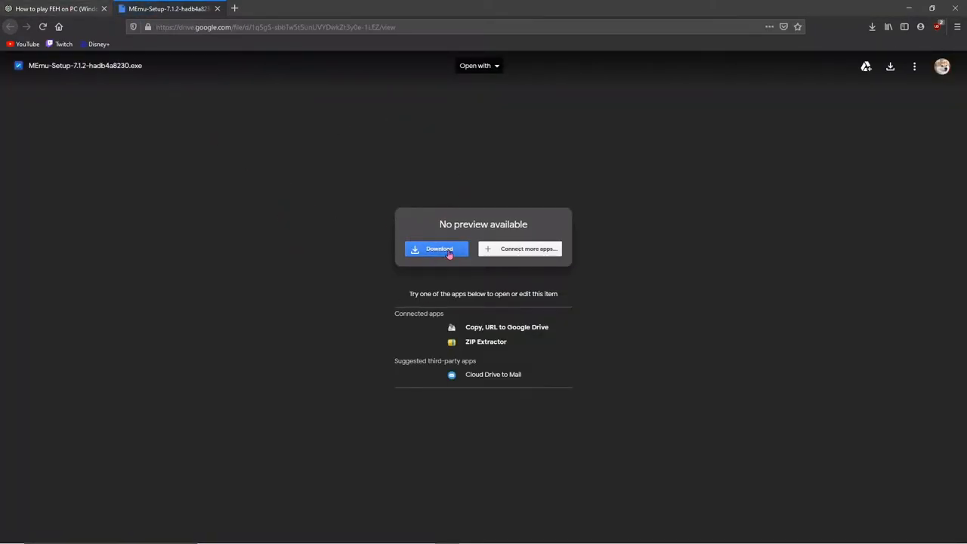
click(439, 248)
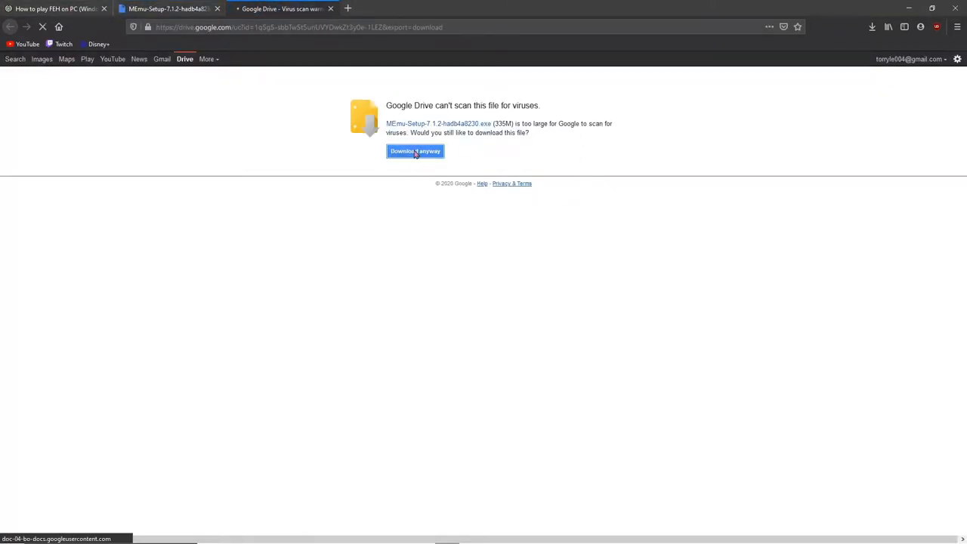
click(415, 151)
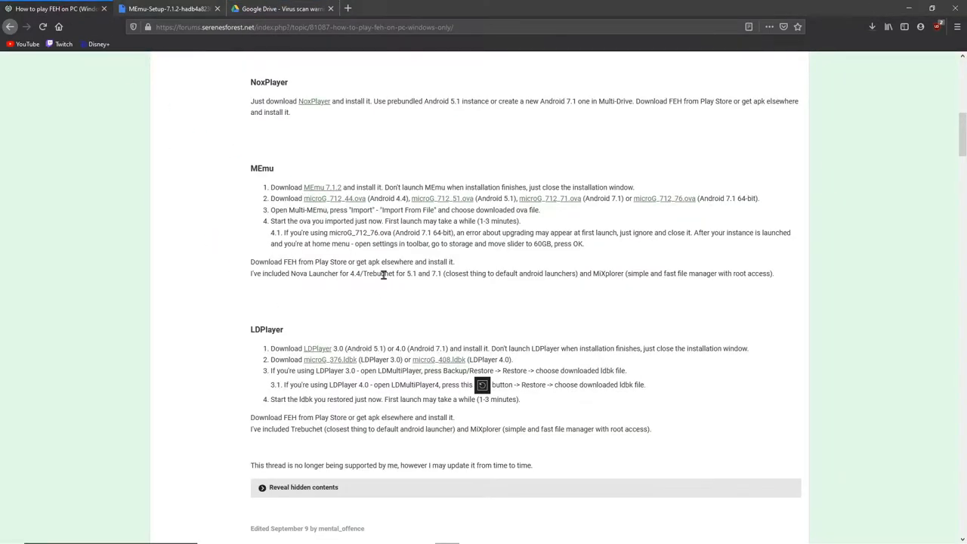
Download the microG_712_76.ova image anyway despite the virus-scan warning.
scroll(up, 3)
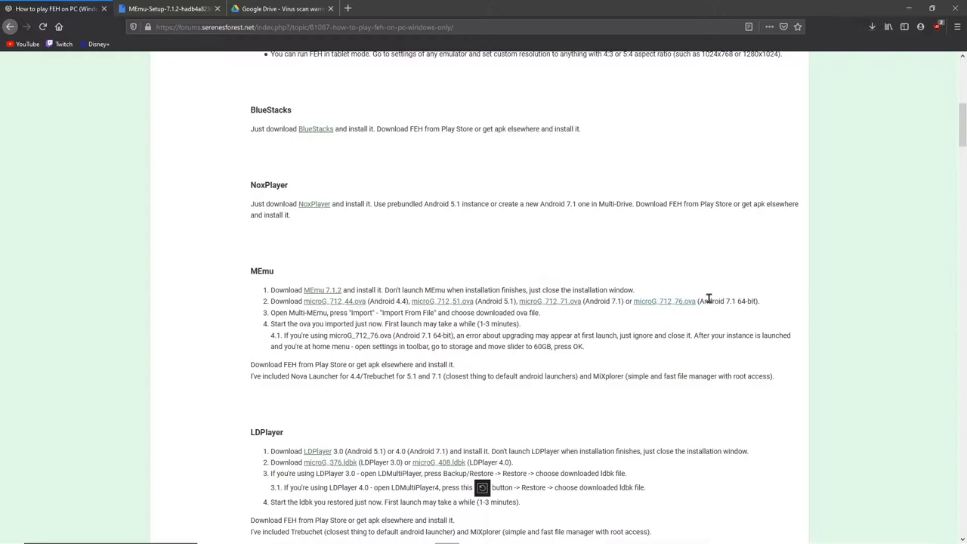
click(664, 301)
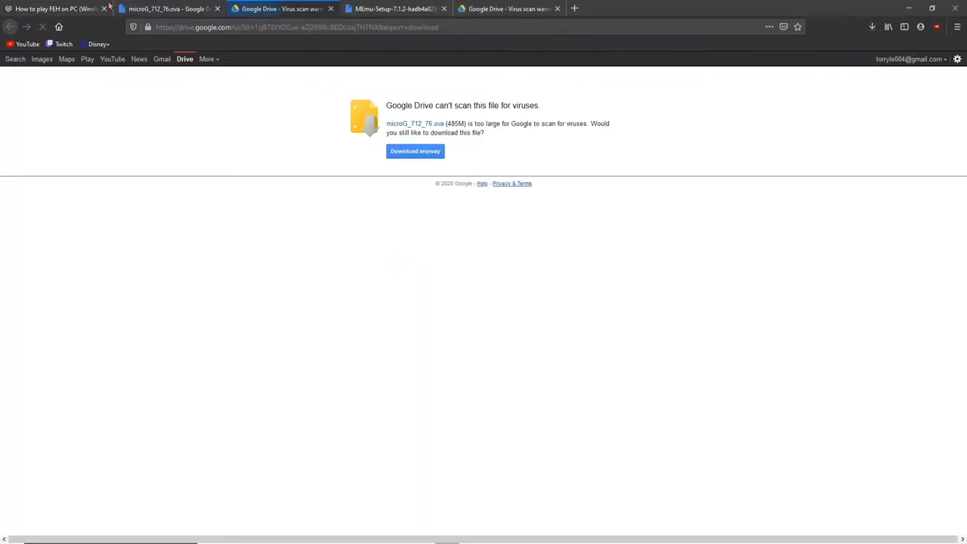
click(415, 151)
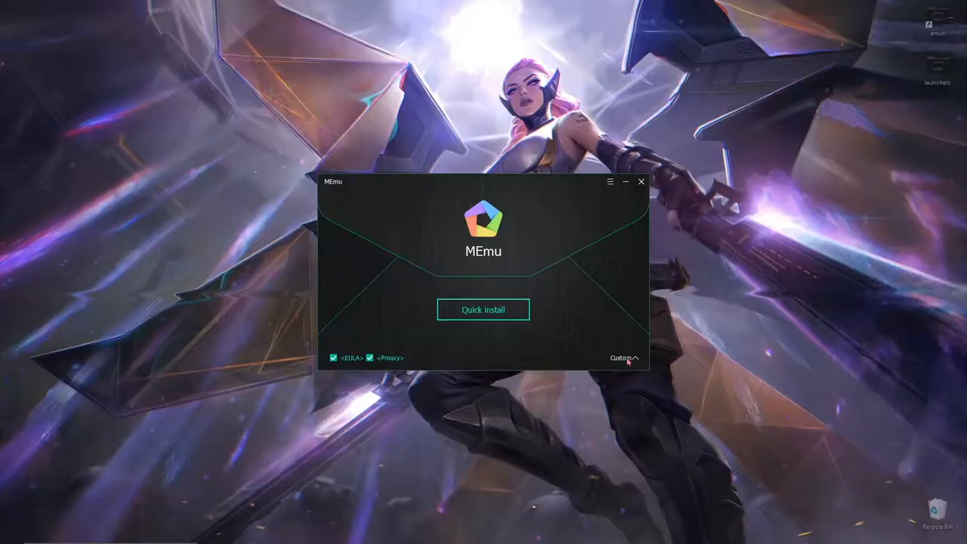
Show the MEmu installer's custom installation options.
click(483, 310)
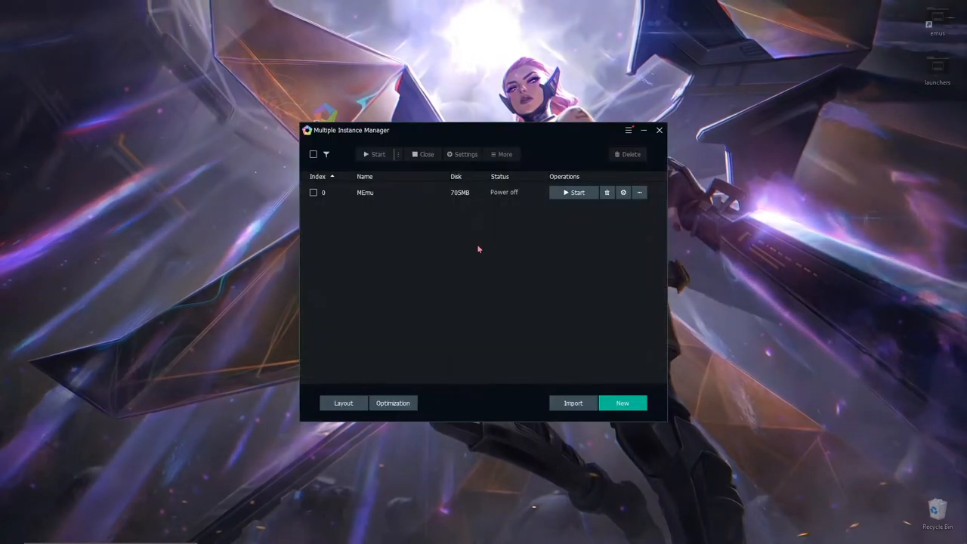
Import the microG_712_76.ova file as a new MEmu instance.
click(572, 403)
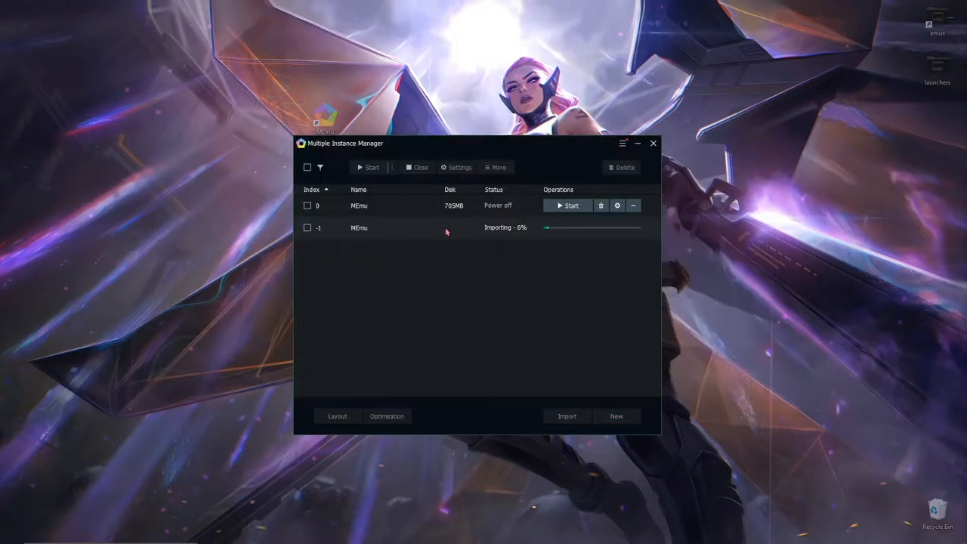
mouse_move(528, 313)
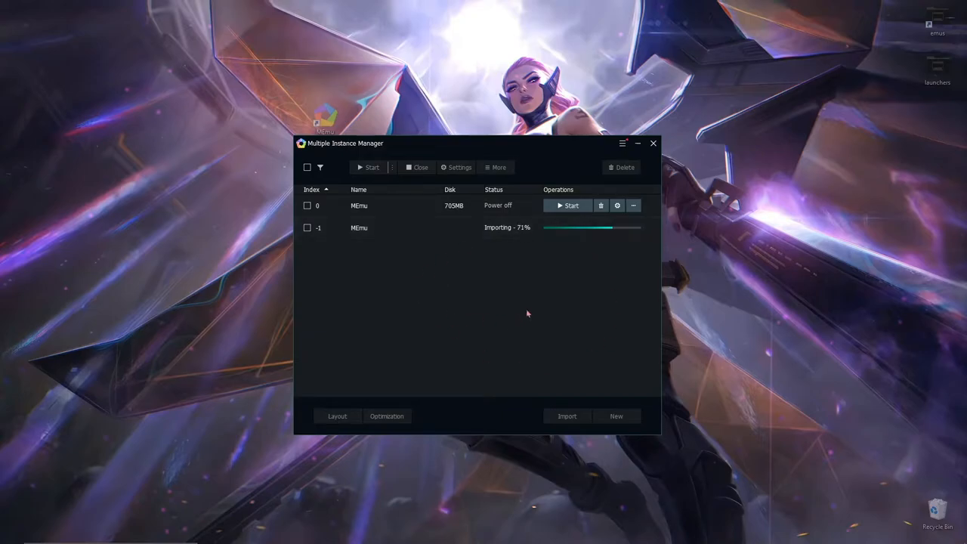
mouse_move(448, 490)
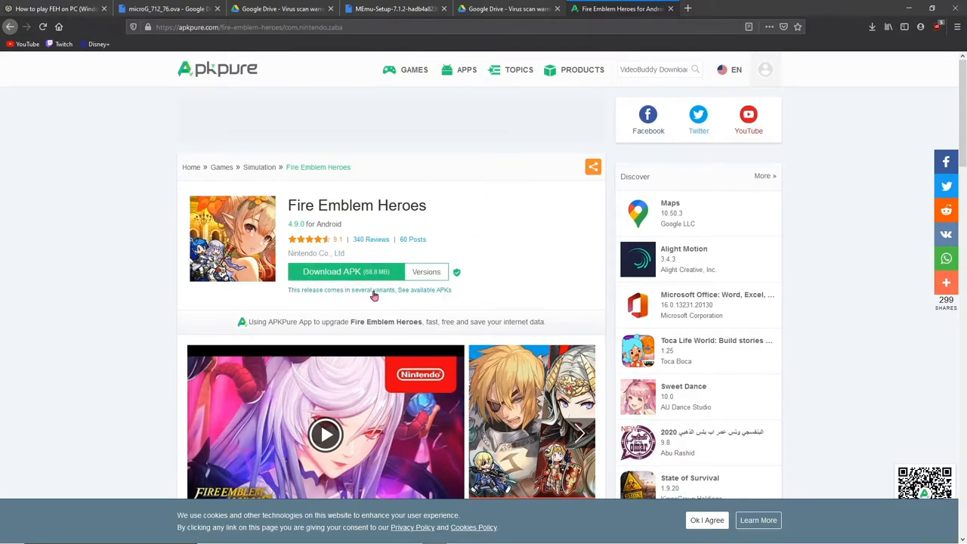
Save the Fire Emblem Heroes 4.9.0 APK from APKPure to disk.
click(330, 271)
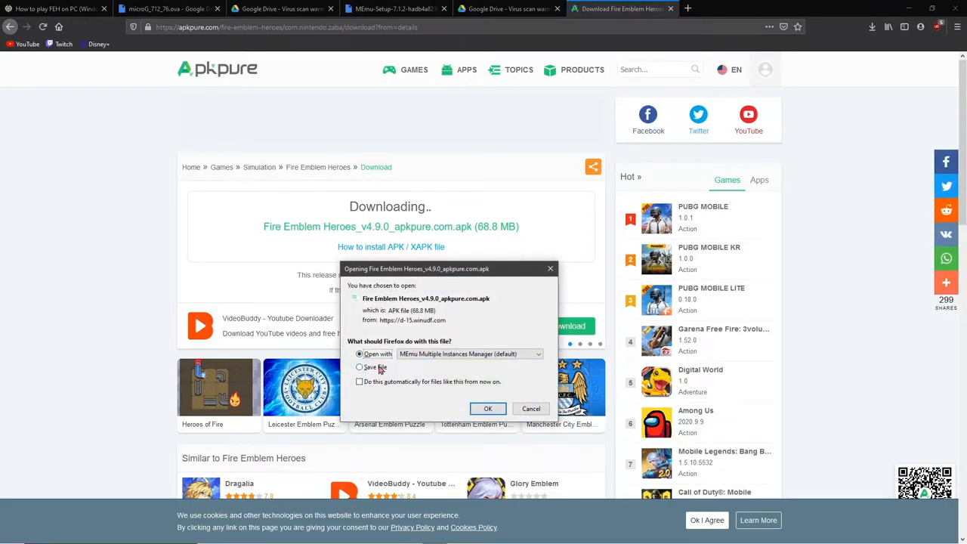
click(359, 367)
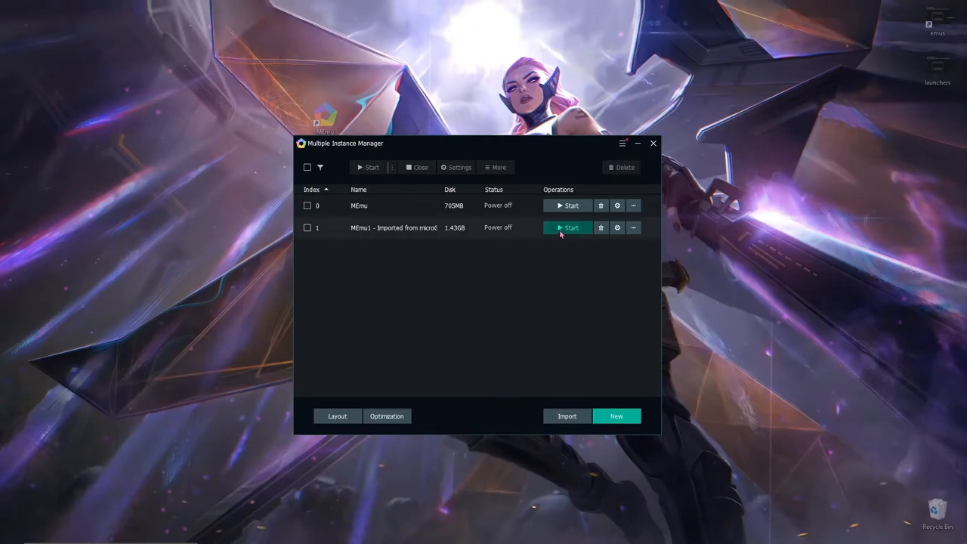
Start the 'MEmu1 - Imported from microG' instance and let it boot.
click(568, 227)
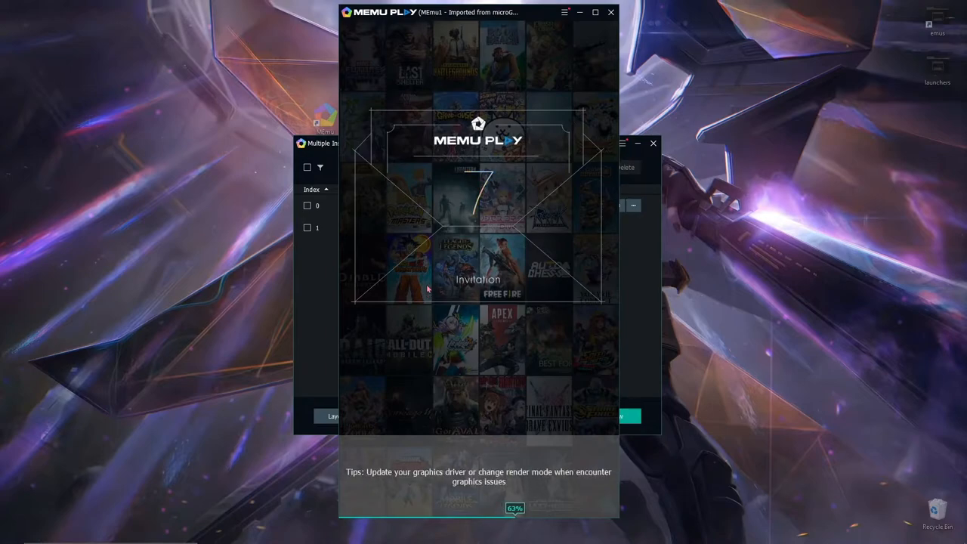
mouse_move(382, 321)
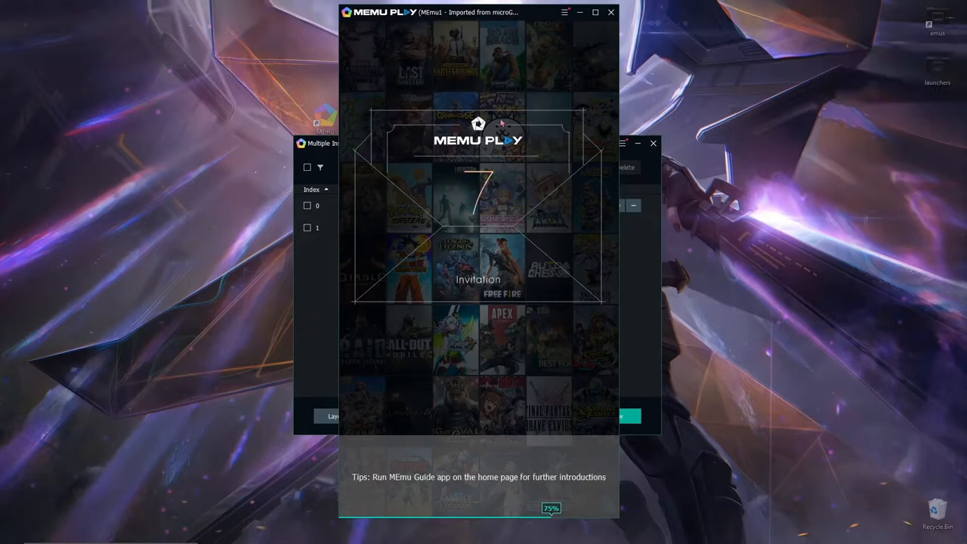
key(alt+tab)
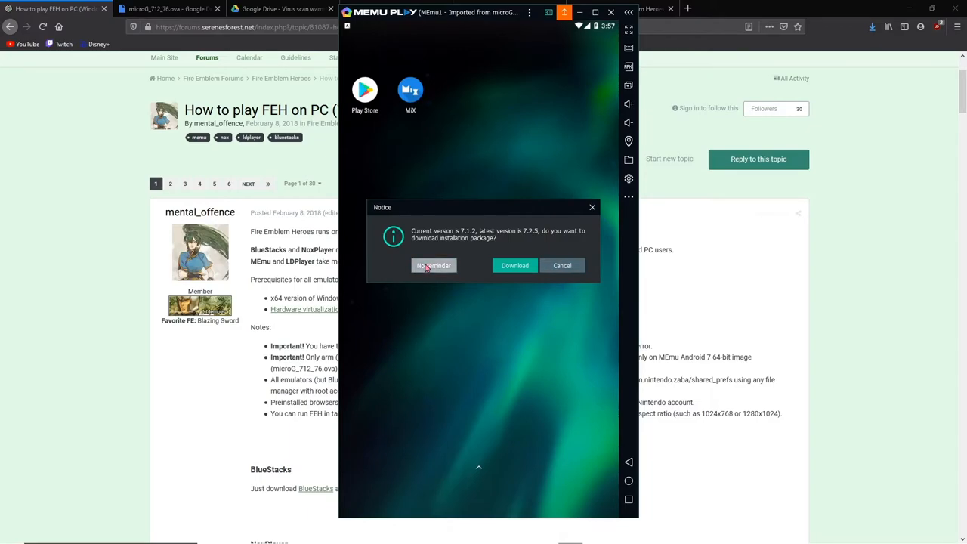
Dismiss the update notice, accept FEH's user agreement, and postpone Nintendo account linking.
click(434, 265)
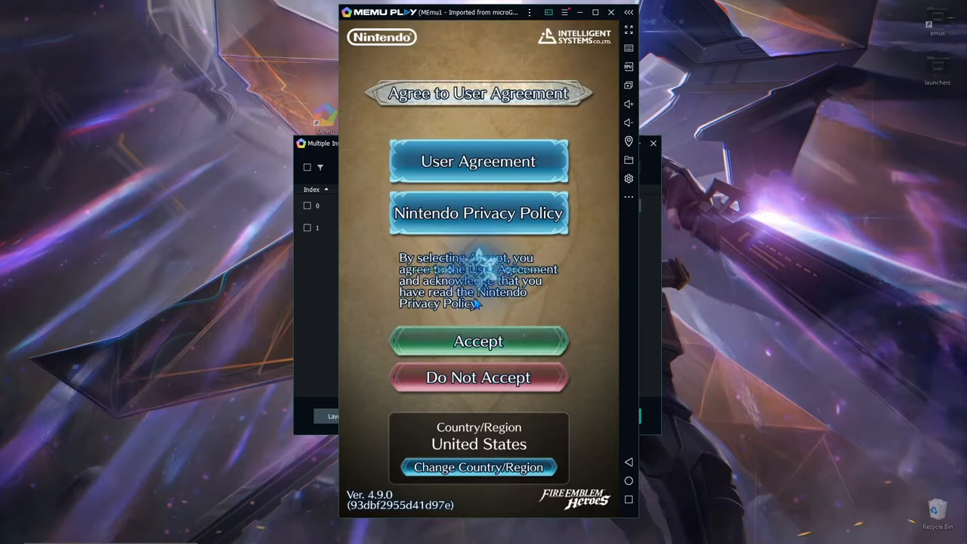
click(478, 341)
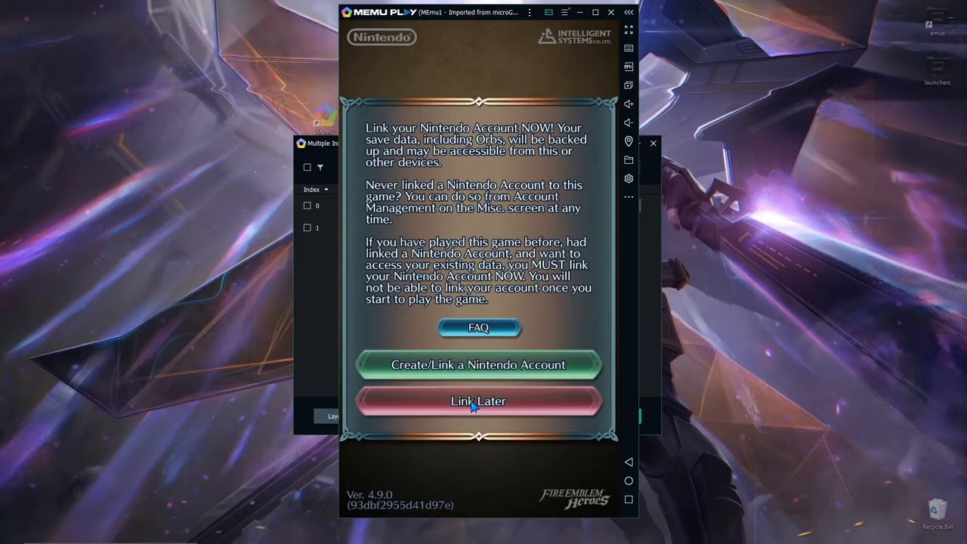
click(479, 401)
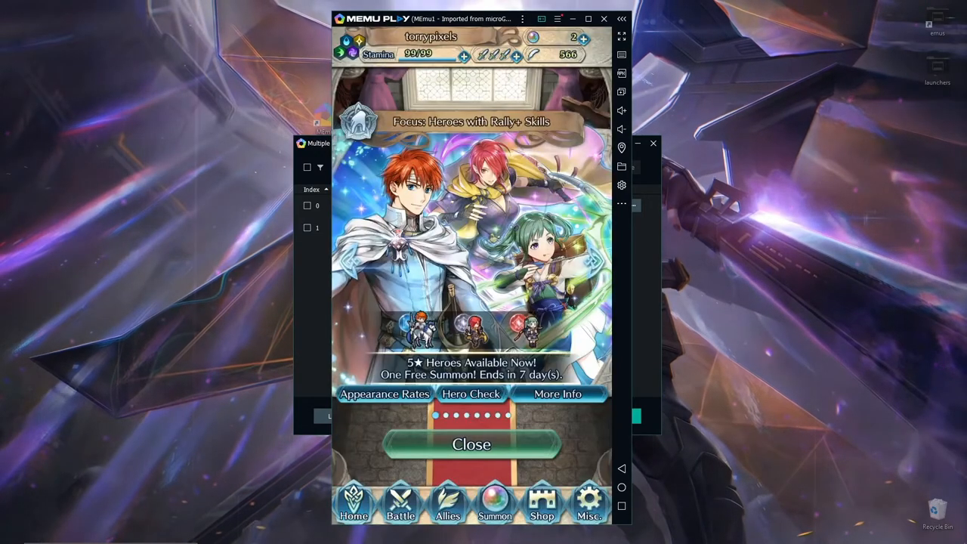
Close the banner and log-in bonus, open Summon, and leave the 803-3021 error.
click(471, 444)
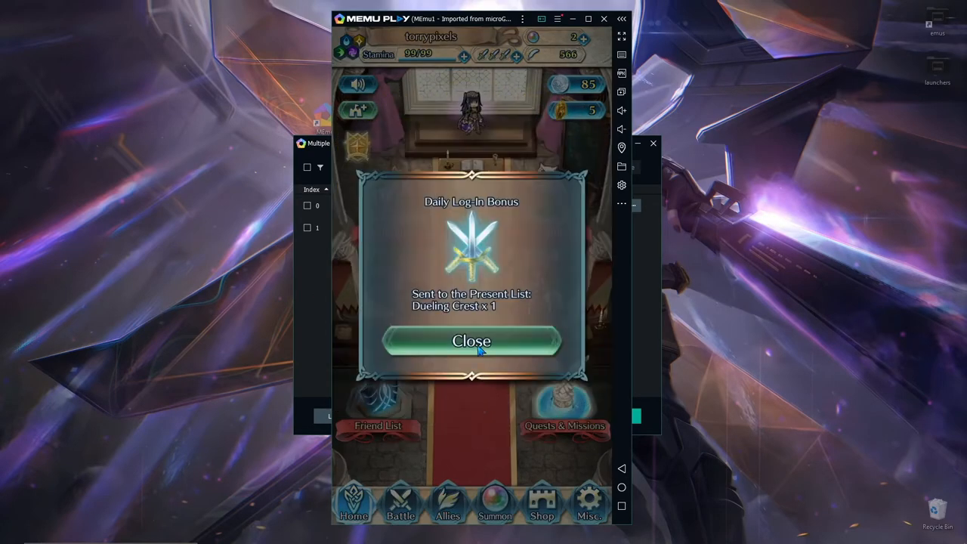
click(471, 341)
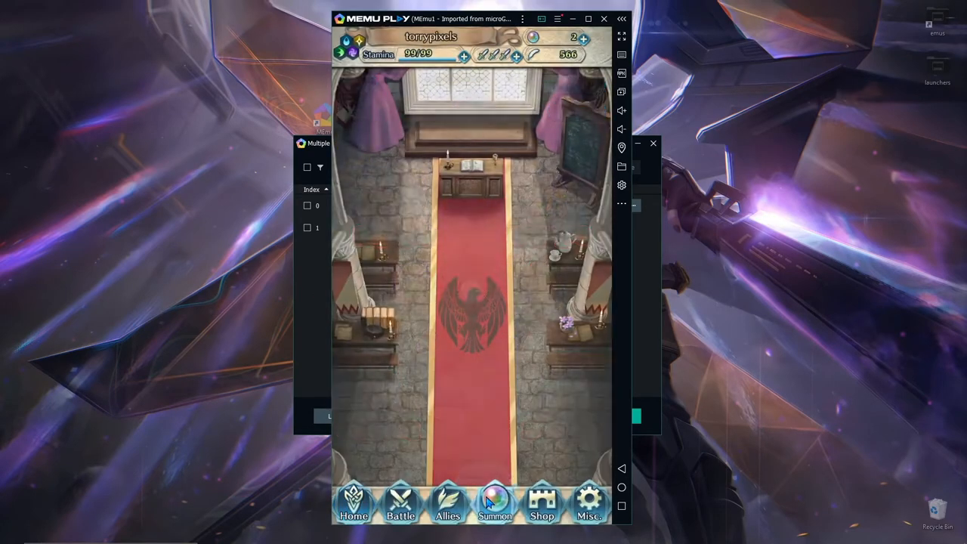
click(494, 502)
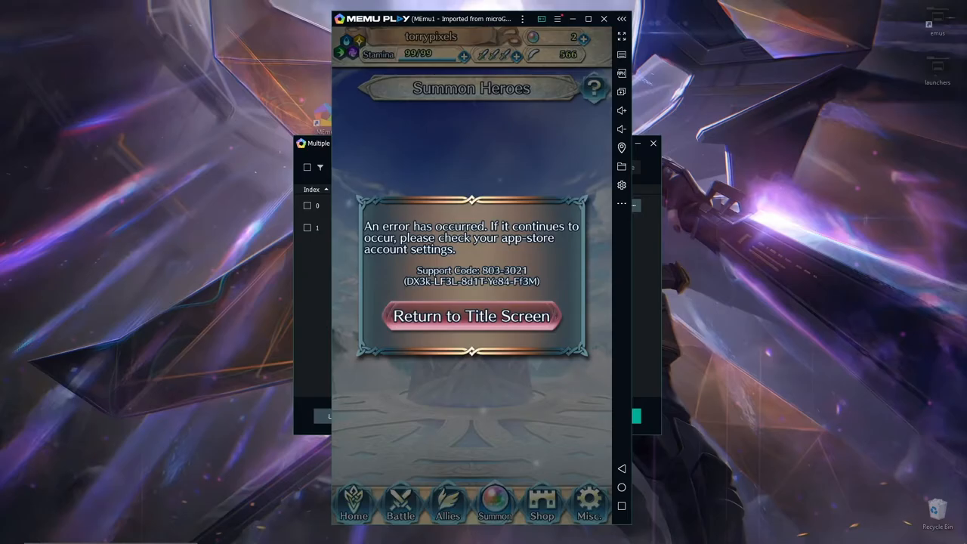
click(472, 315)
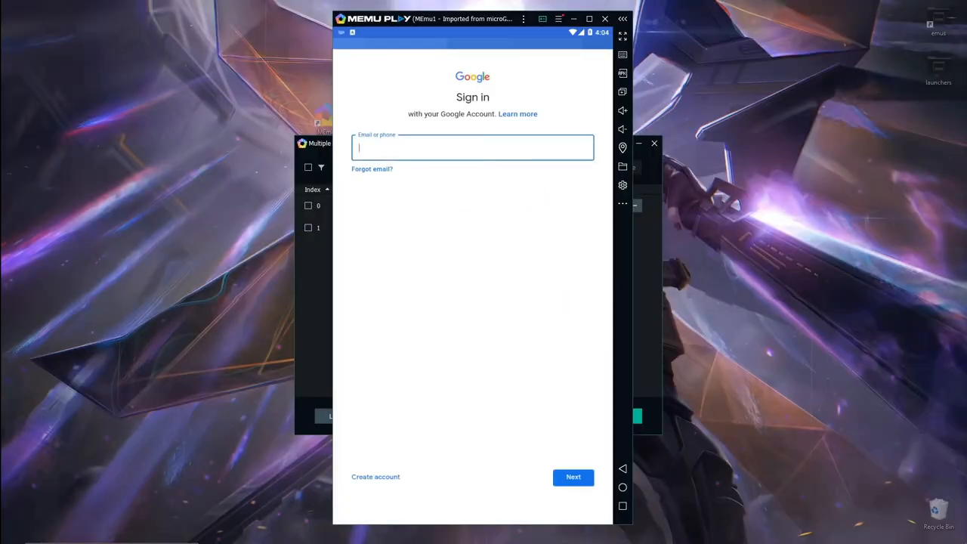
Enter the Google account email, return home, and send FEH to its title screen.
click(572, 477)
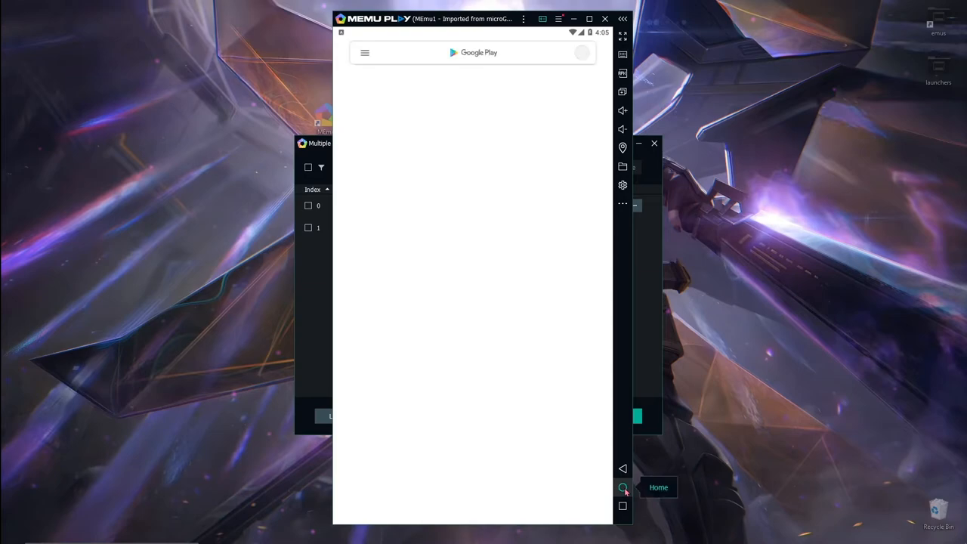
click(623, 487)
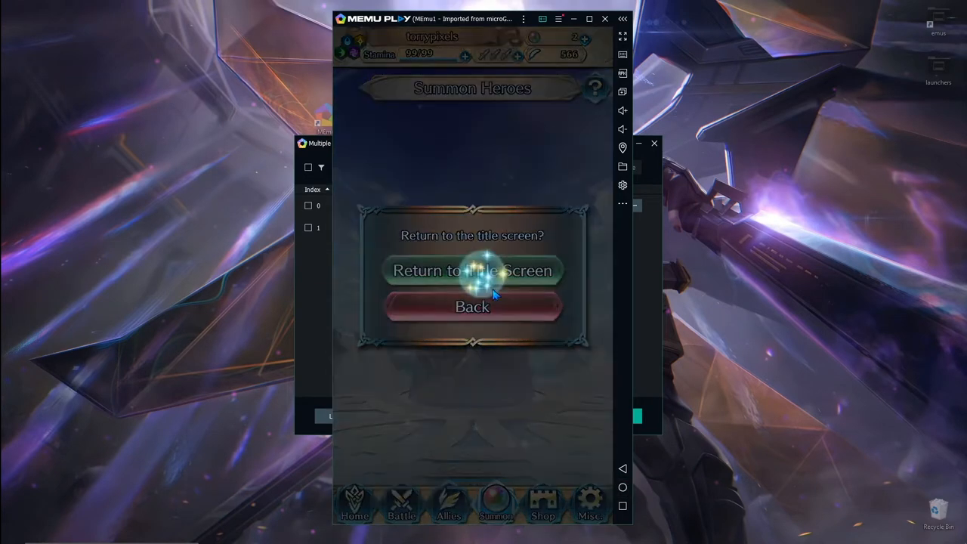
click(473, 270)
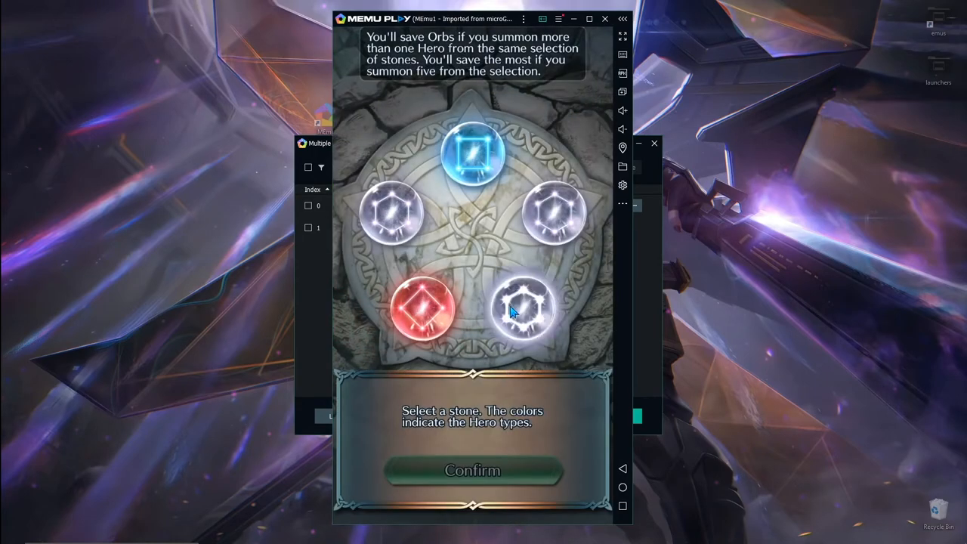
Summon a hero from a stone, then go to the castle home screen.
click(524, 306)
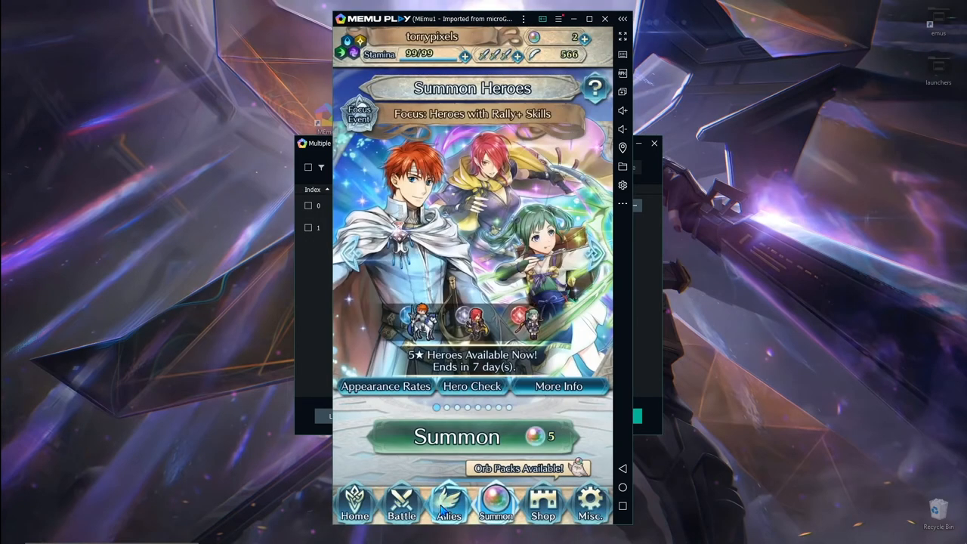
click(448, 503)
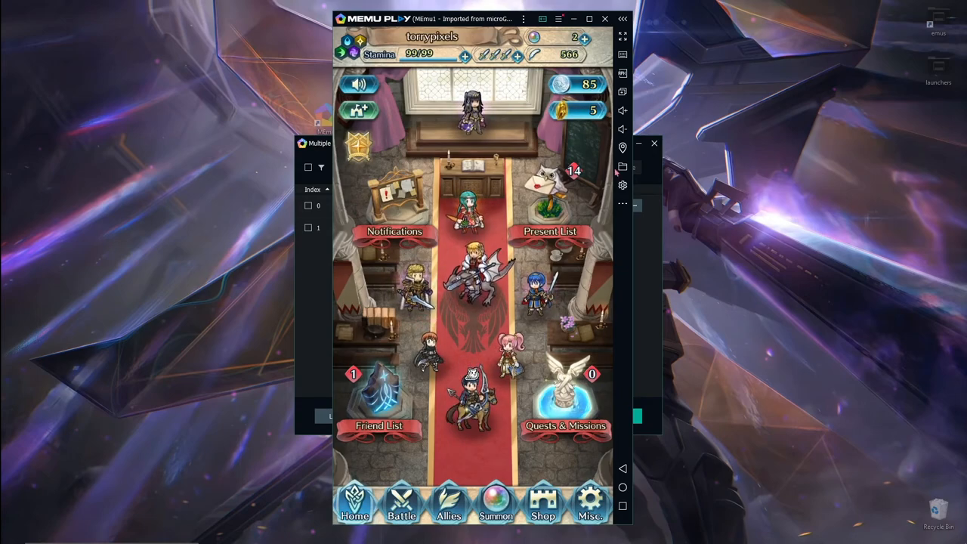
mouse_move(711, 321)
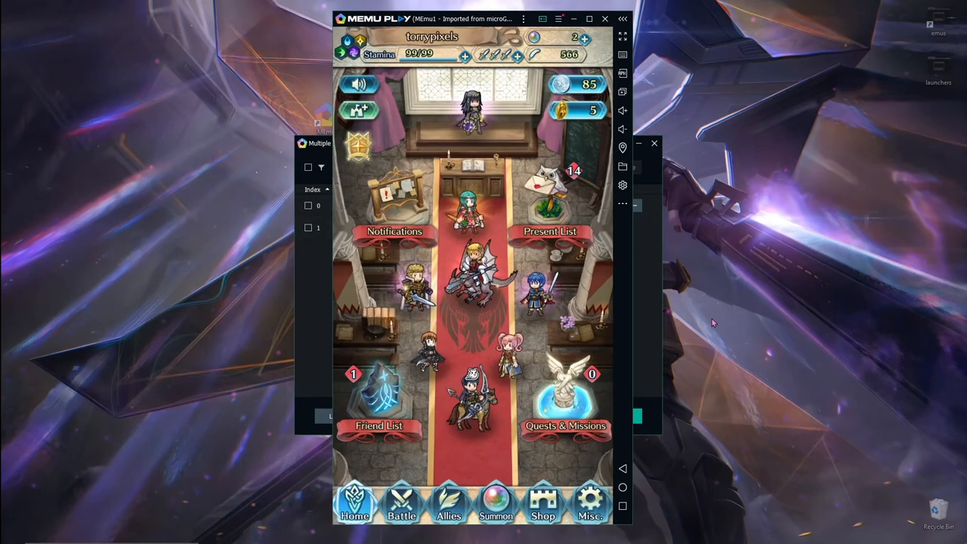